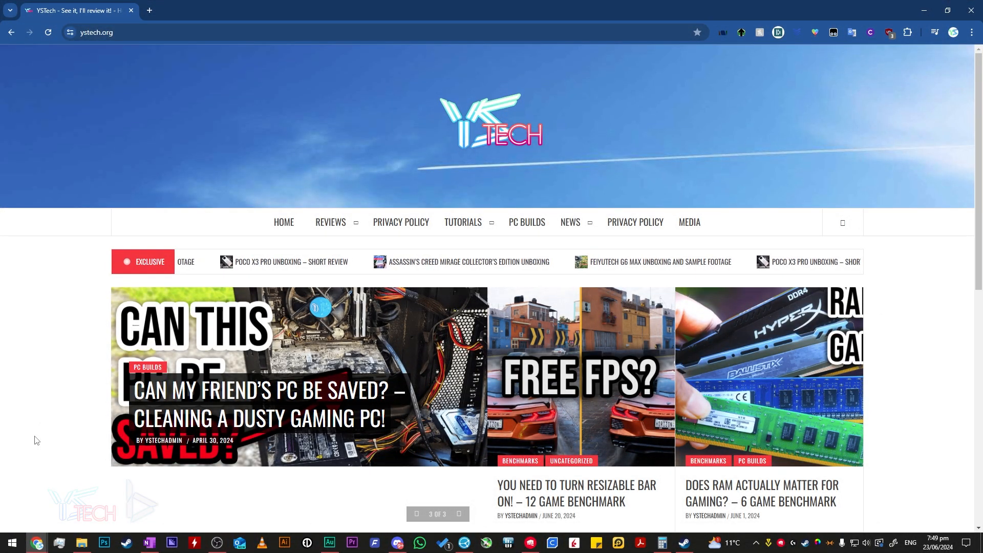
- Launch Disk Management from a Start menu search for 'disk management'
left_click(11, 541)
type("disk mana")
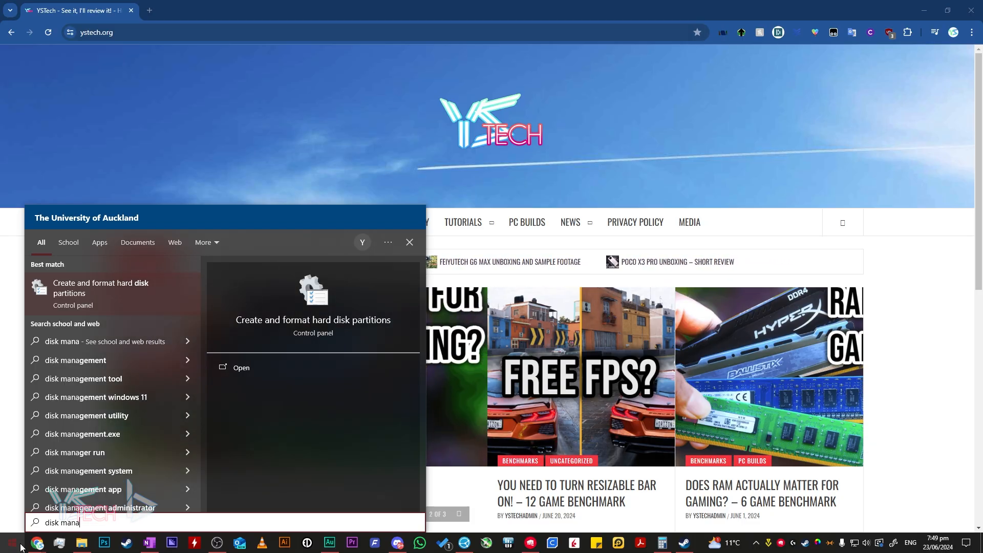
left_click(241, 368)
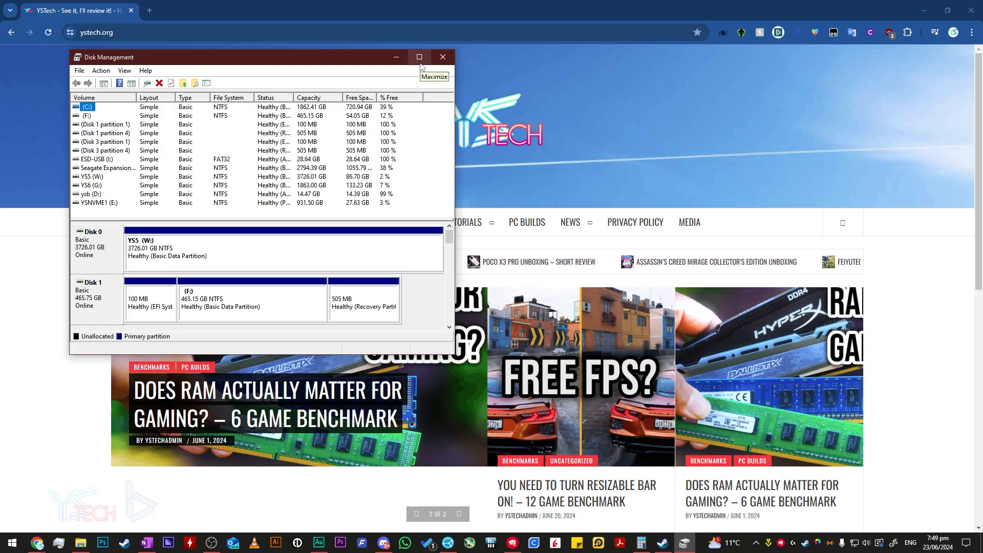
- Maximize the Disk Management window to show every disk's layout
left_click(418, 56)
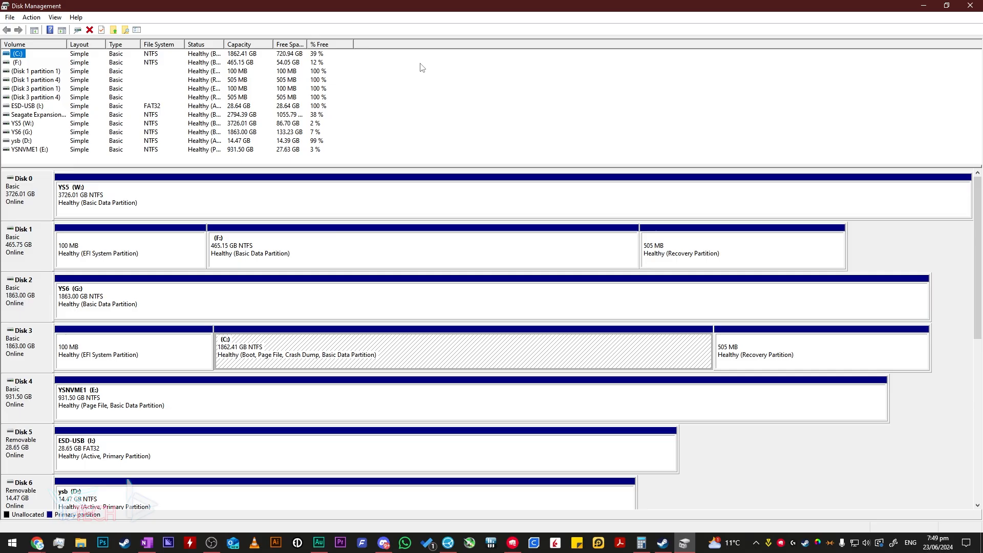
mouse_move(417, 74)
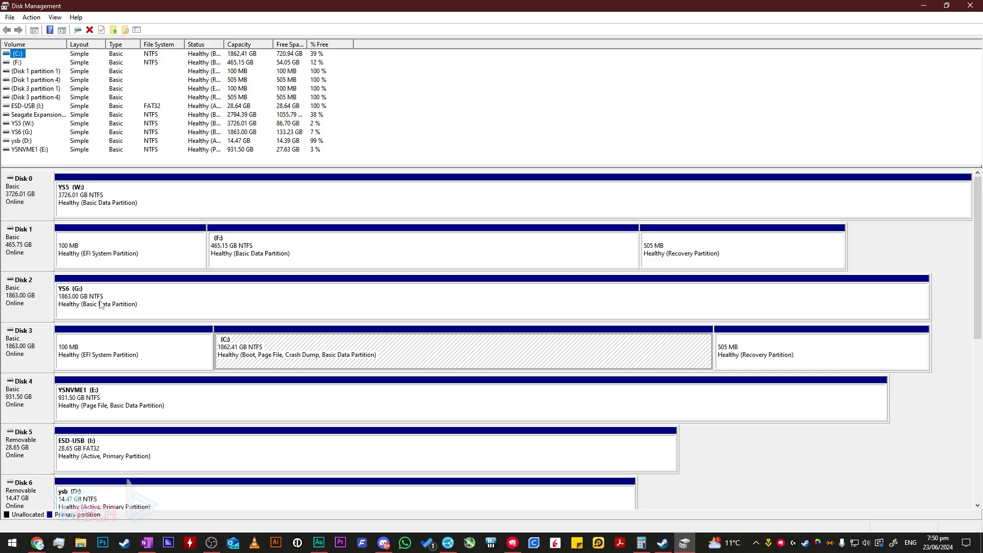
mouse_move(42, 350)
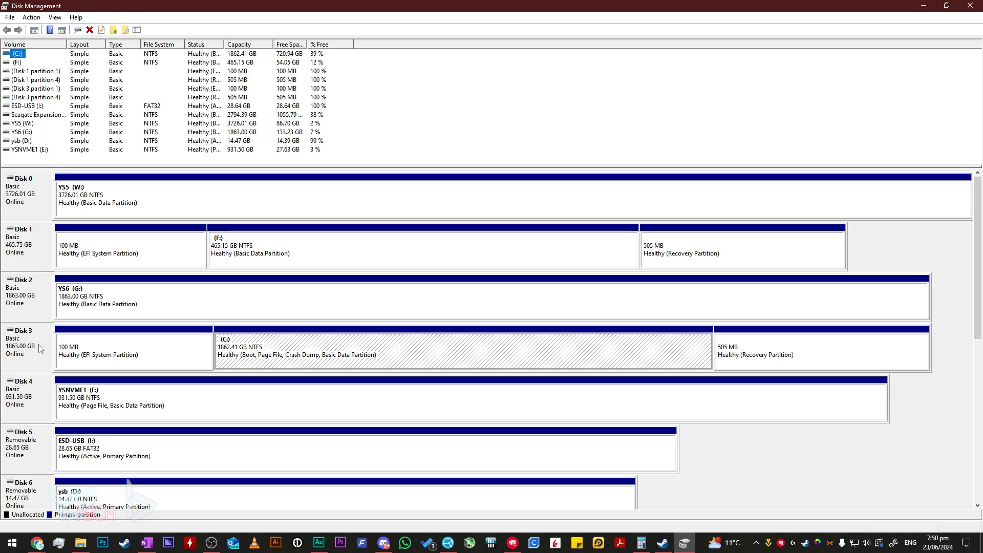
- Show Disk 3's properties on the Volumes tab, reading GUID Partition Table (GPT)
right_click(29, 339)
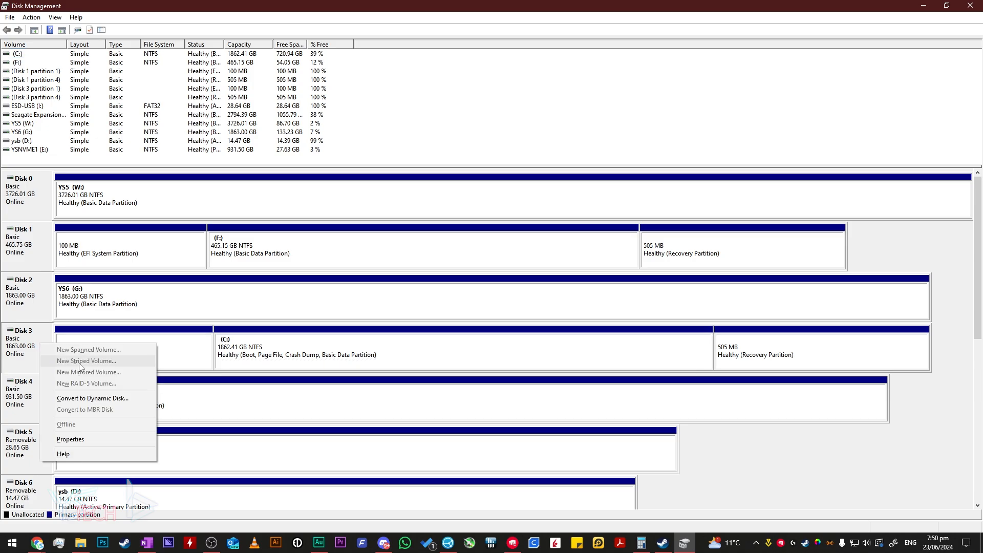
left_click(71, 439)
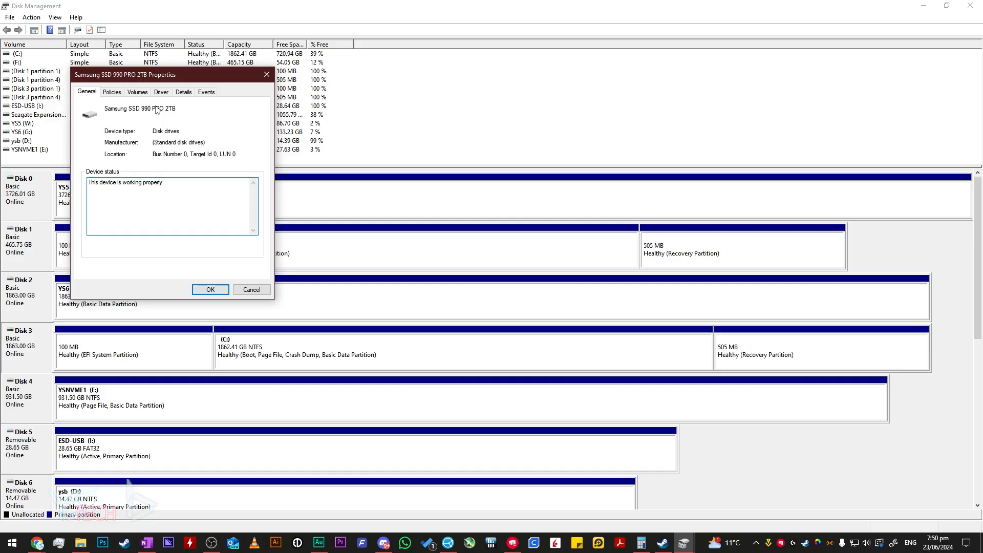
left_click(136, 91)
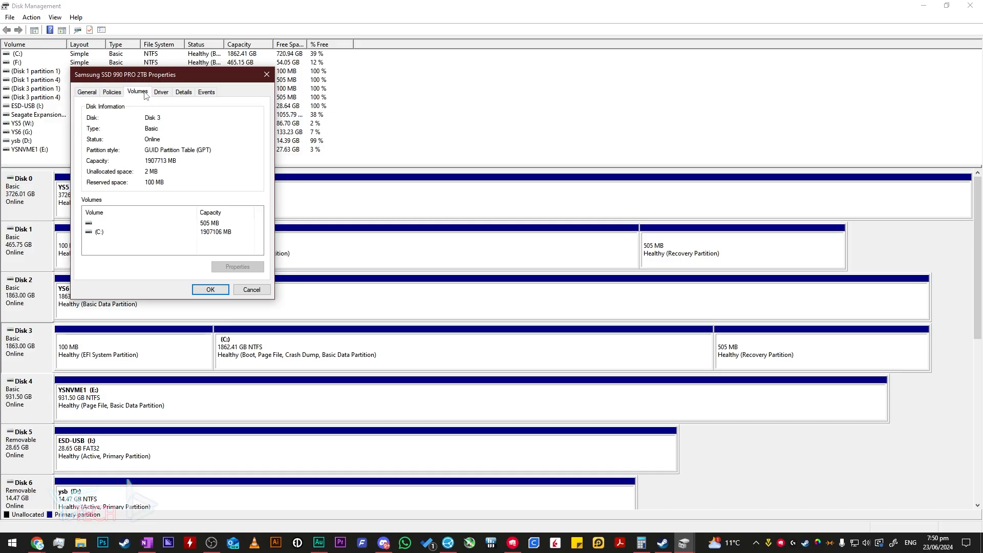
mouse_move(159, 133)
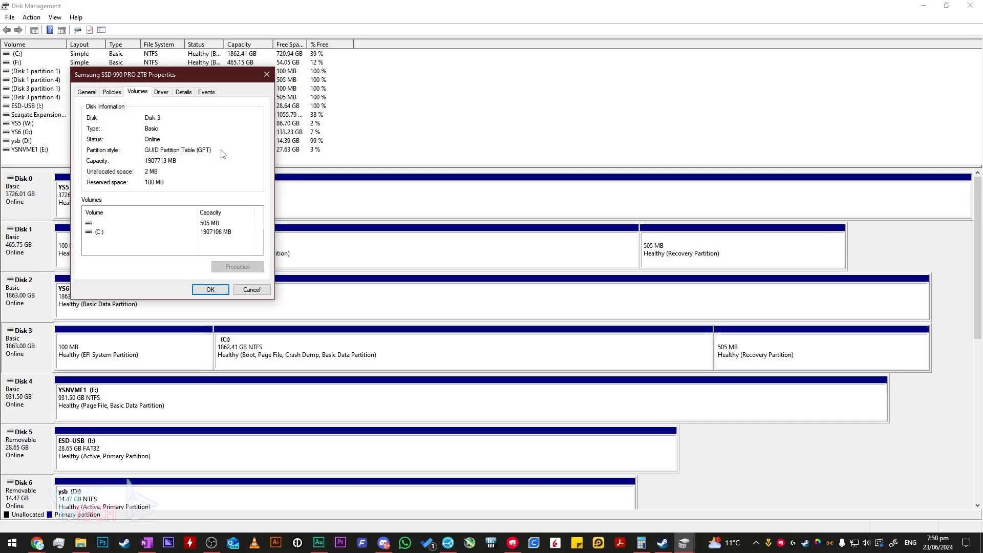
mouse_move(227, 154)
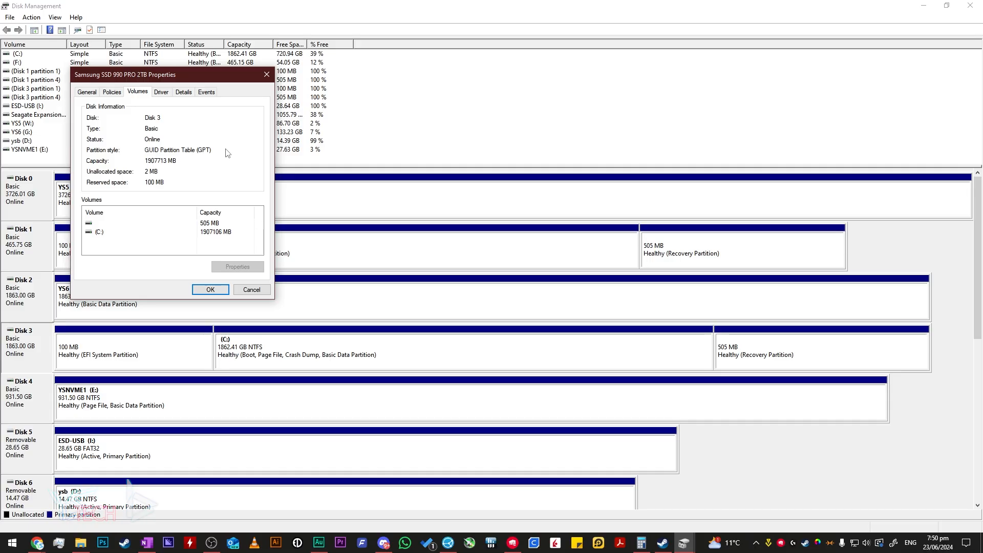
mouse_move(237, 155)
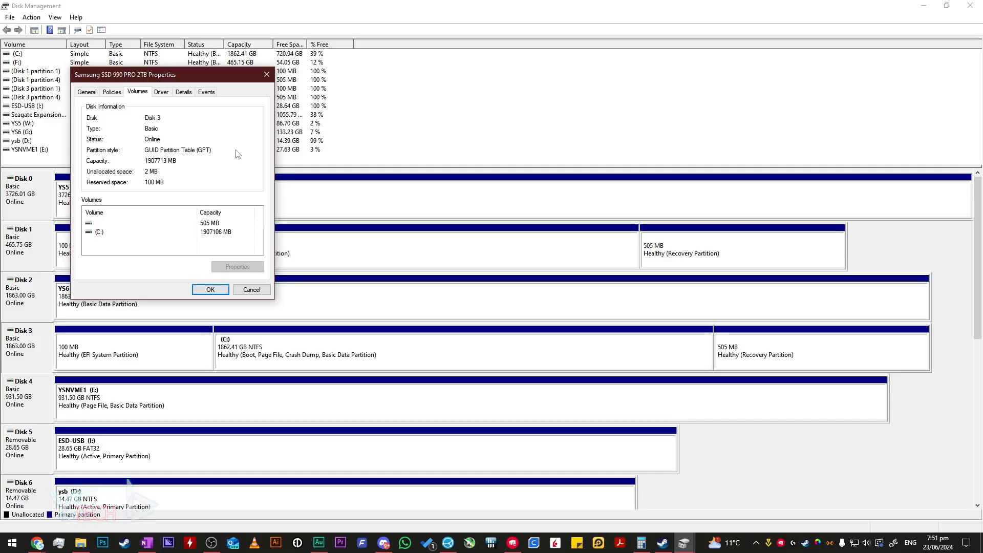